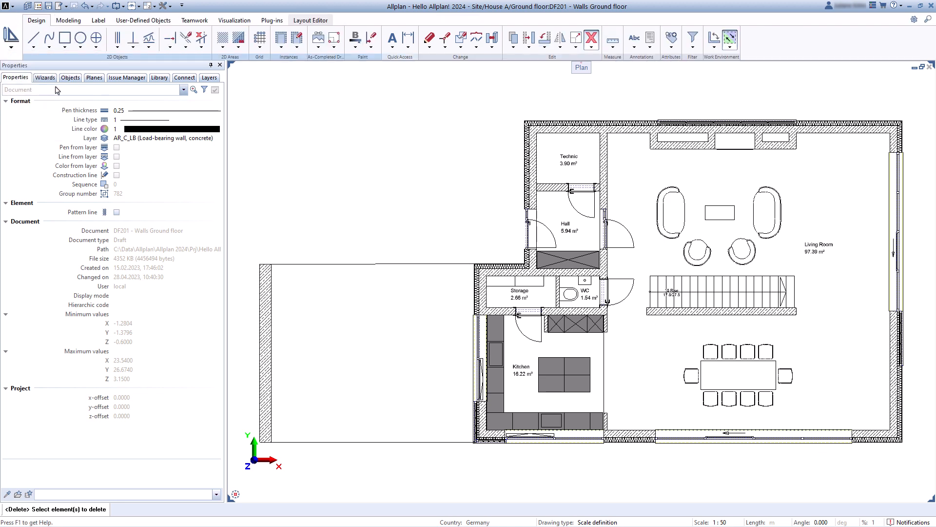
pyautogui.moveTo(138, 58)
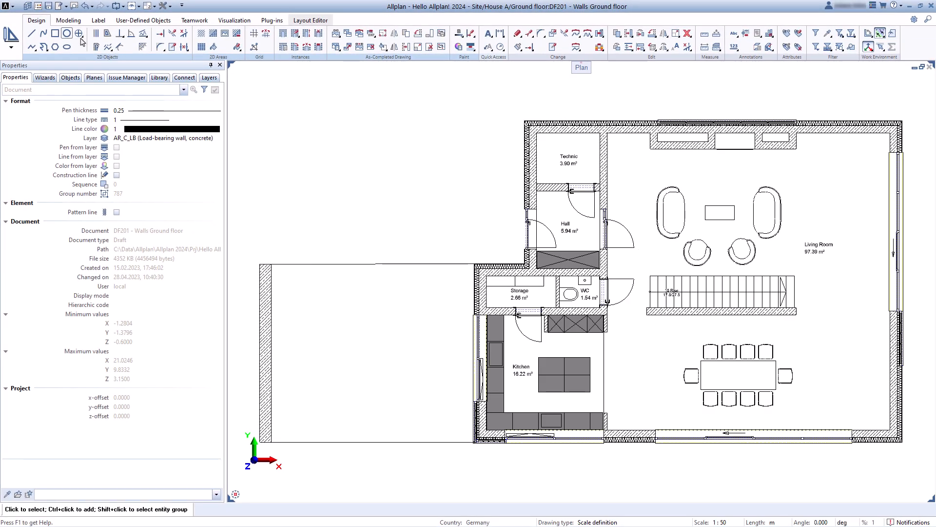
# Draw a plain rectangle to the left of the ground floor plan.
pyautogui.click(54, 33)
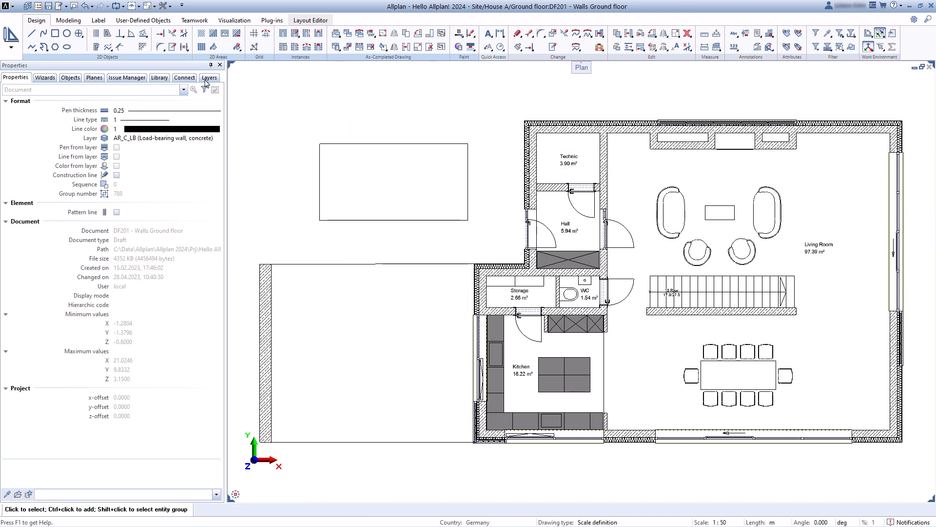
pyautogui.click(78, 33)
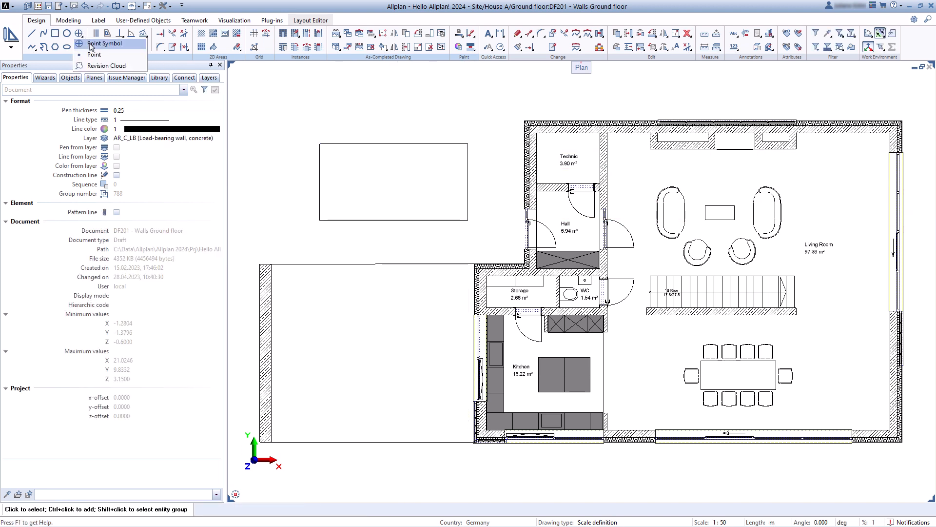
pyautogui.click(104, 43)
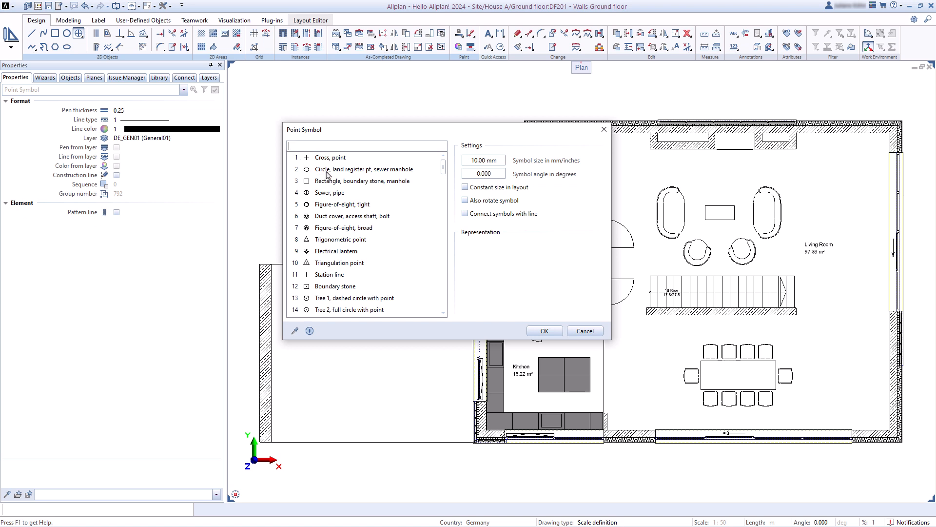
pyautogui.scroll(-3)
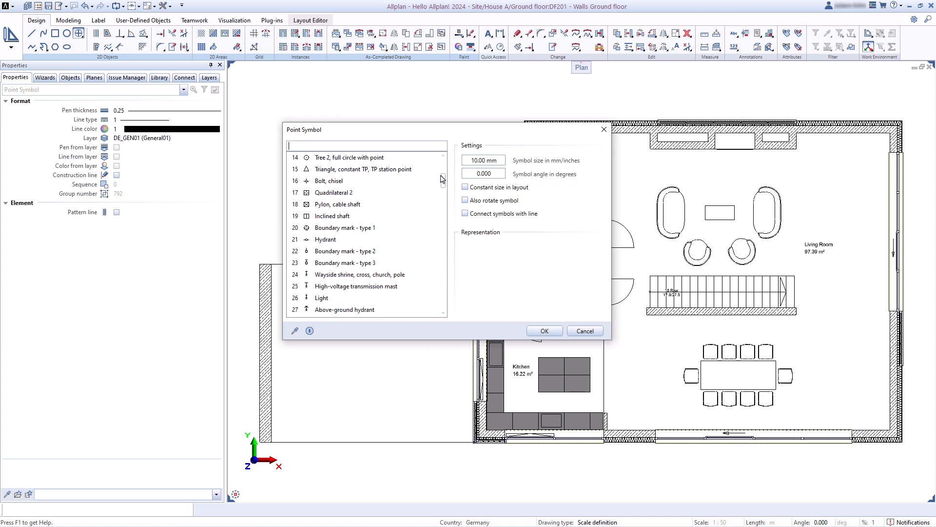
pyautogui.scroll(-3)
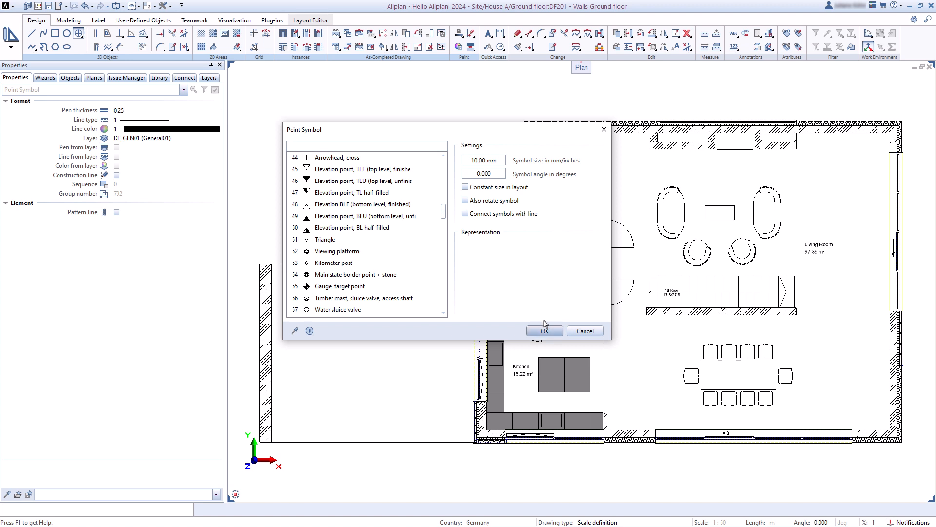
pyautogui.click(543, 331)
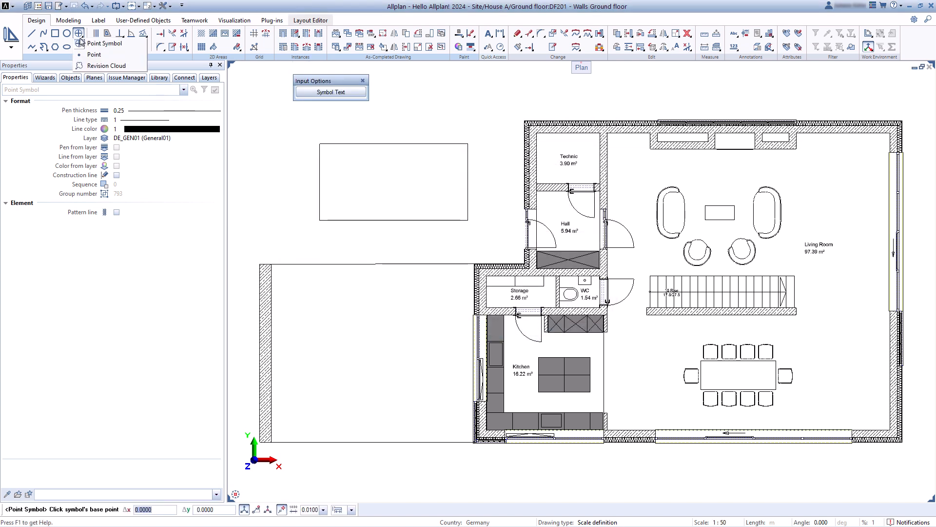
pyautogui.click(106, 65)
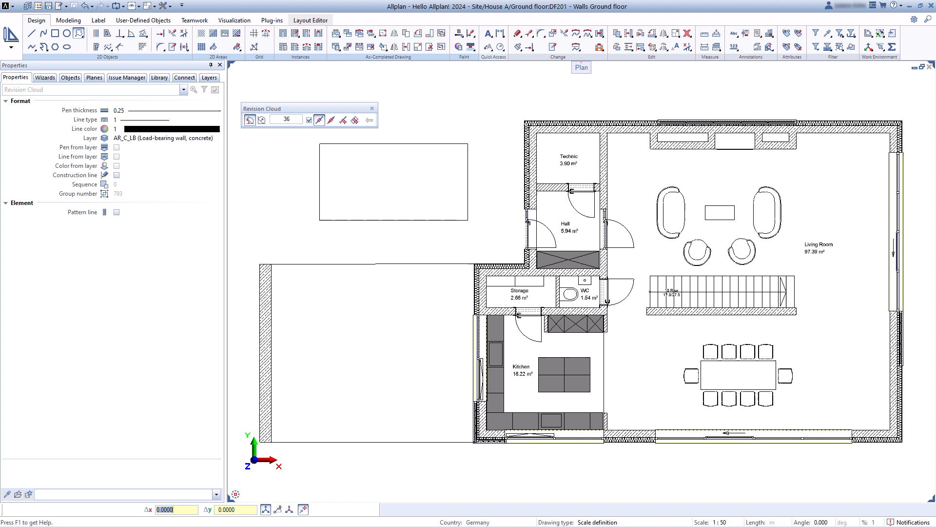
pyautogui.click(752, 235)
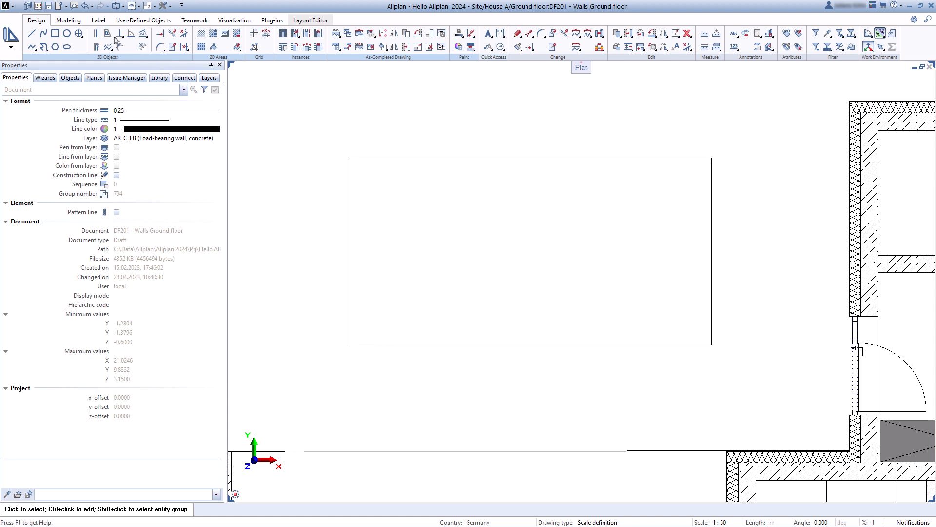
# Offset an inner outline, fillet its top-left corner and chamfer its top-right corner.
pyautogui.click(110, 39)
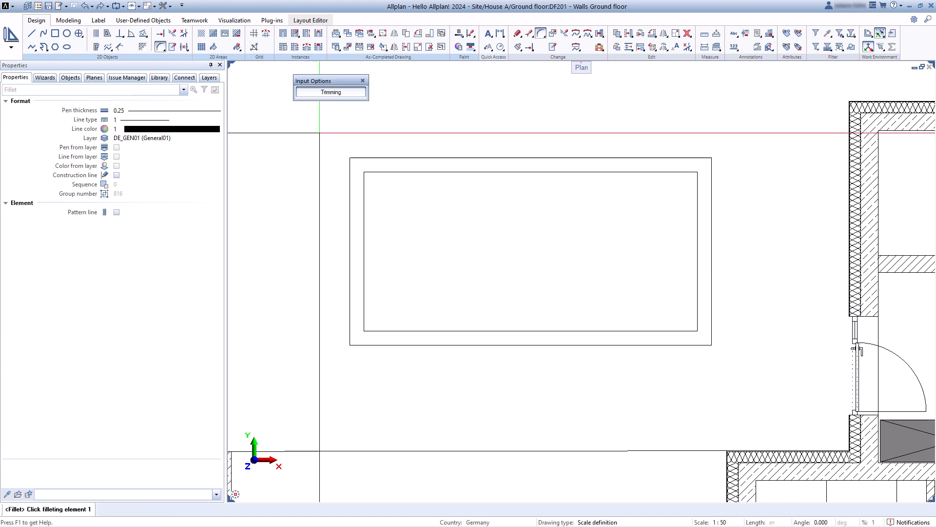
pyautogui.click(383, 194)
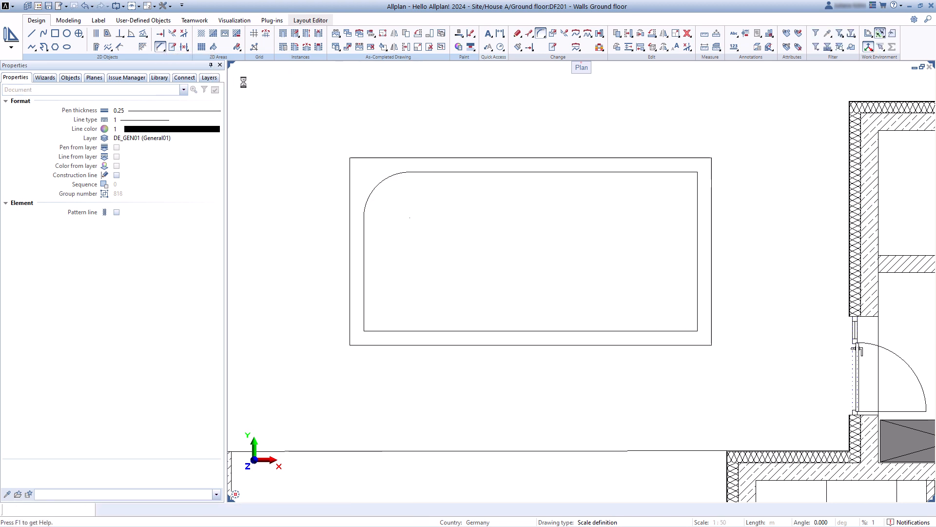
pyautogui.click(693, 174)
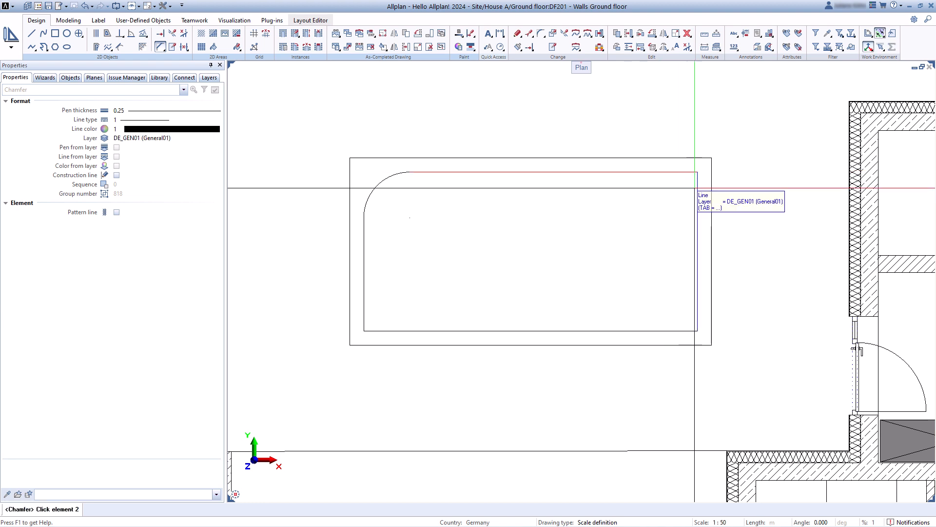
pyautogui.click(637, 207)
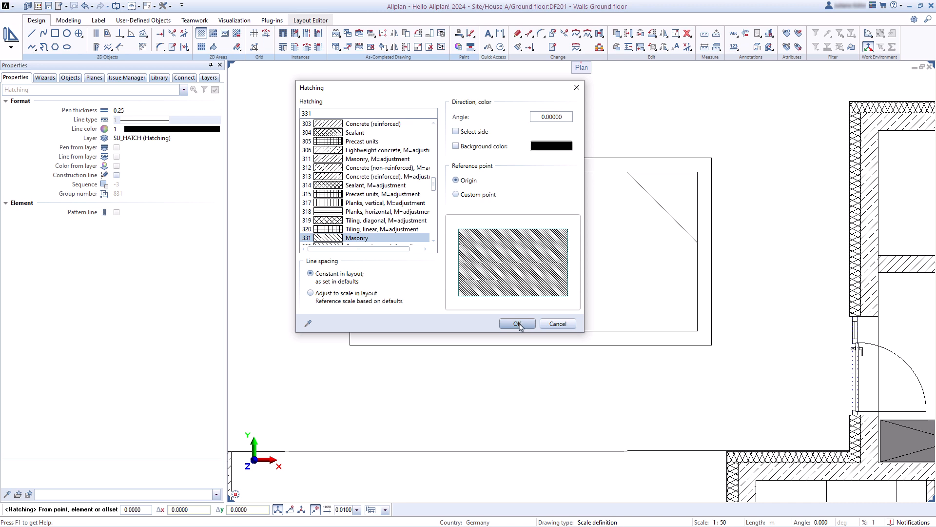
# Confirm the Masonry hatch, then choose beige colour 146 from the Allplan Default palette as fill.
pyautogui.click(515, 323)
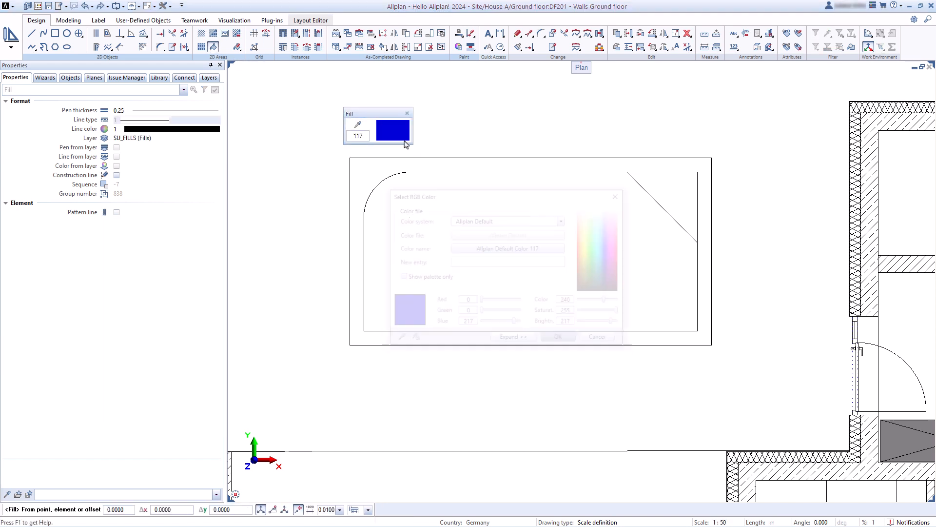
pyautogui.click(560, 219)
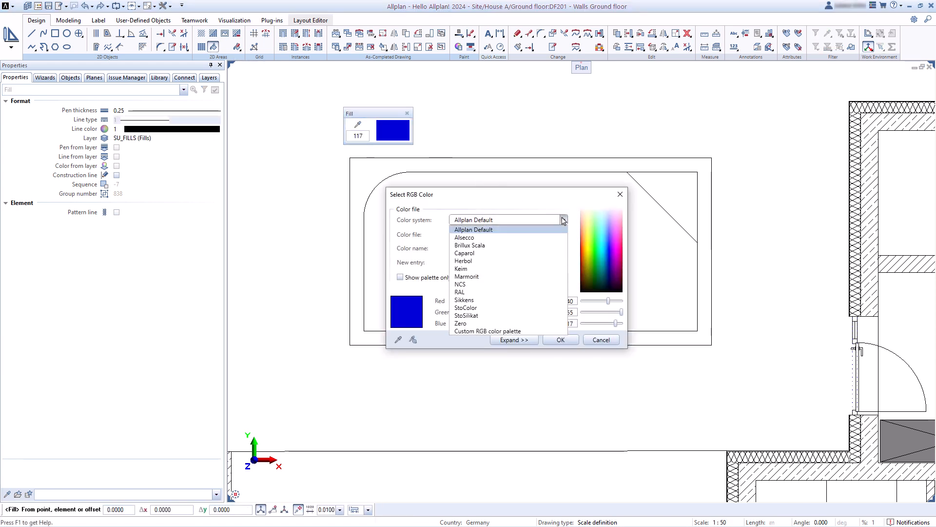
pyautogui.click(472, 229)
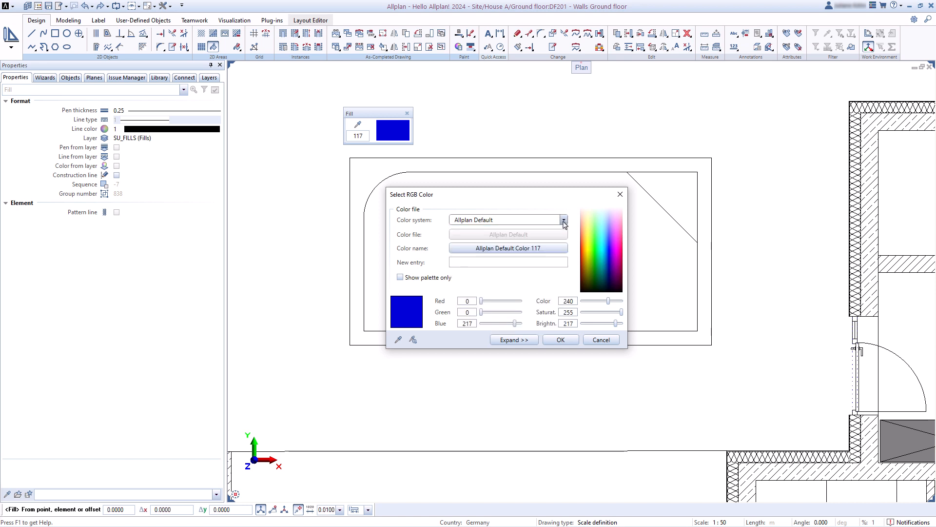
pyautogui.click(561, 219)
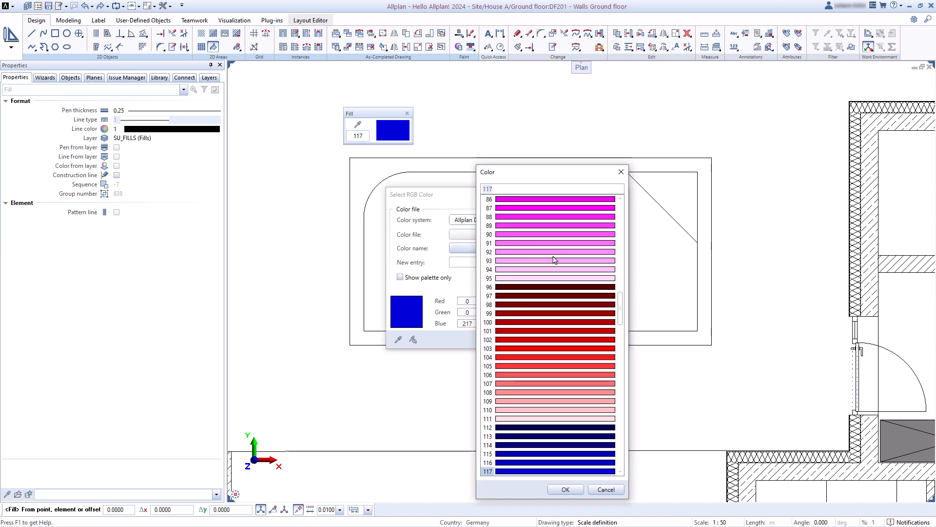
pyautogui.scroll(-3)
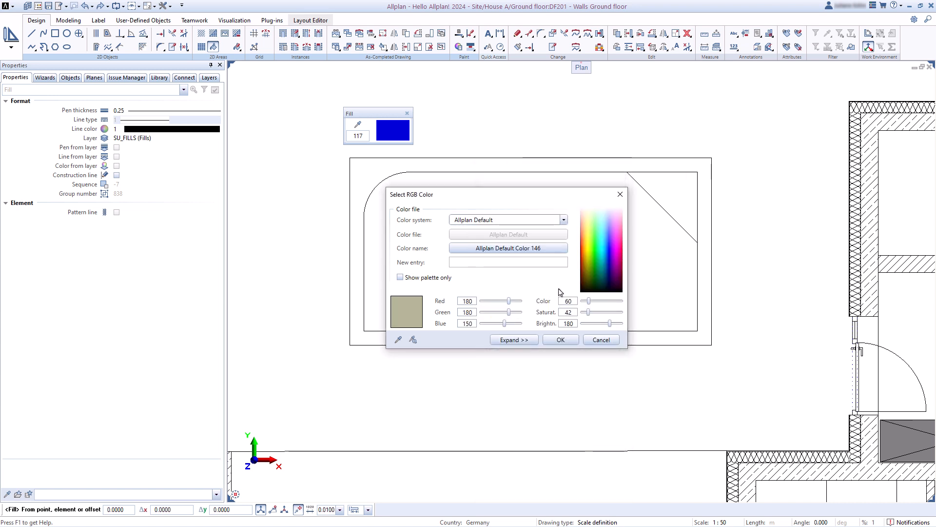
pyautogui.click(560, 339)
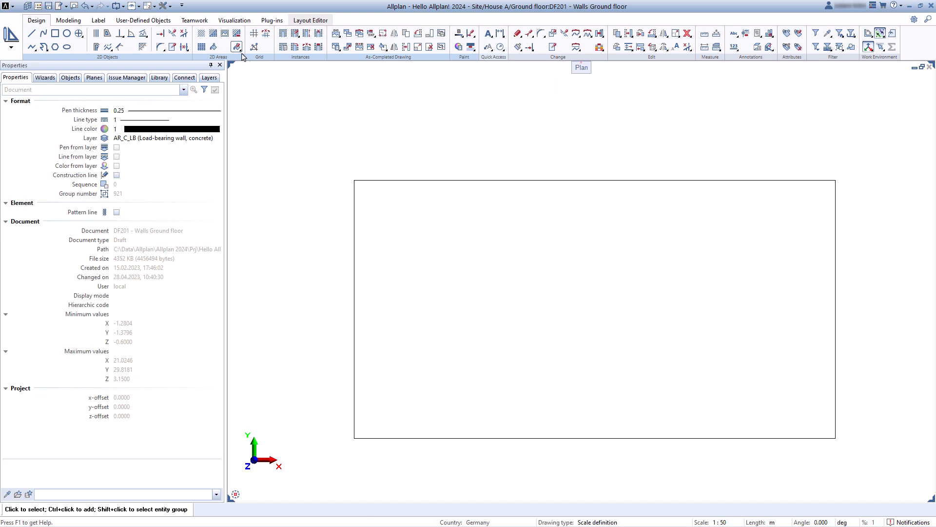
# Fill the rectangle with the 1K-decorative_wall_2 roughness bitmap texture.
pyautogui.click(236, 47)
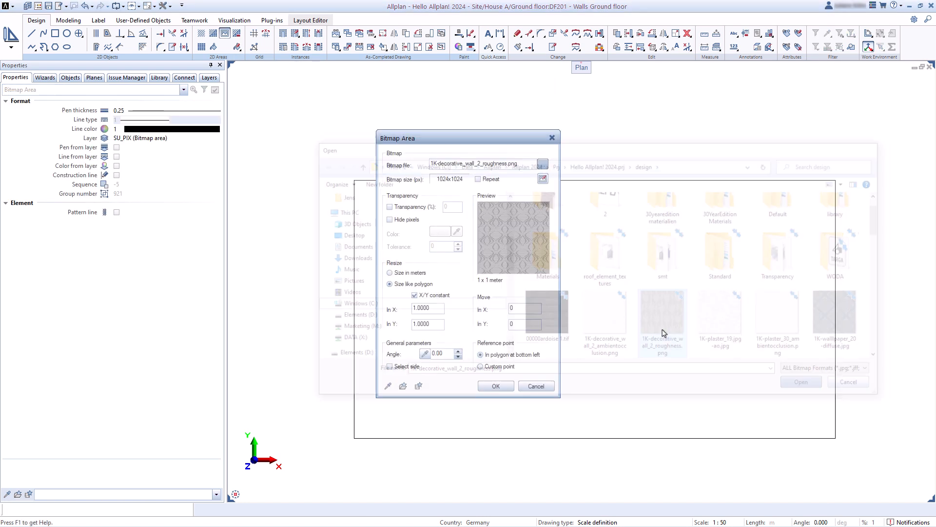
pyautogui.click(495, 385)
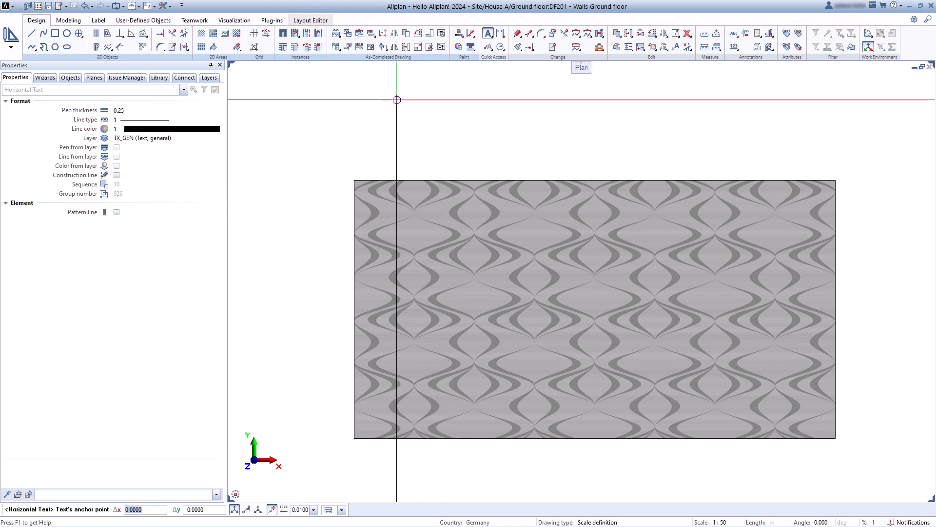
# Place the text 'Hello Allplan! 2024' above the rectangle at 4.50 mm height.
pyautogui.click(397, 100)
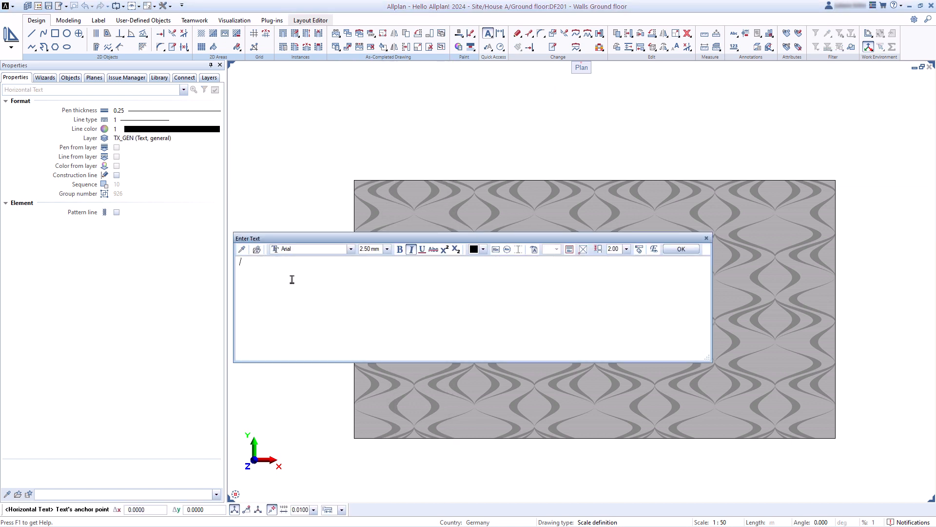
pyautogui.write('Hello Allplan! 2024')
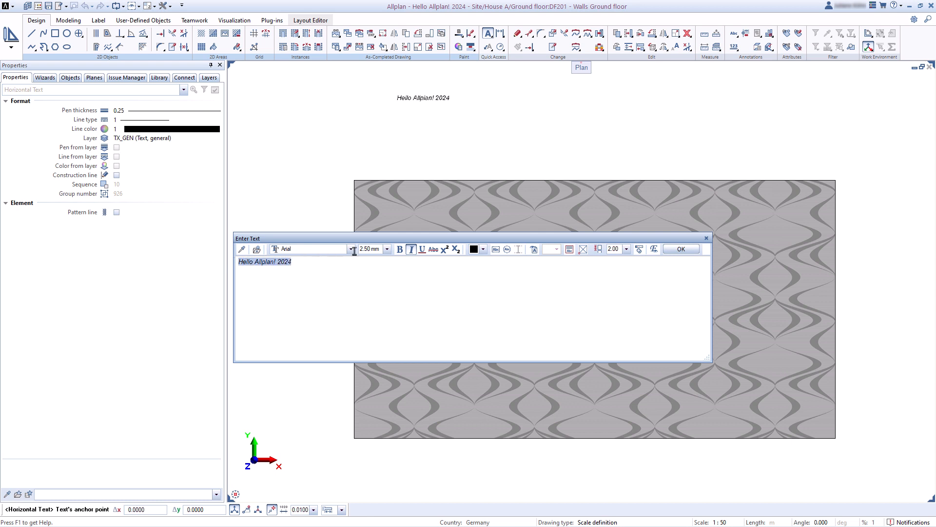
pyautogui.click(387, 249)
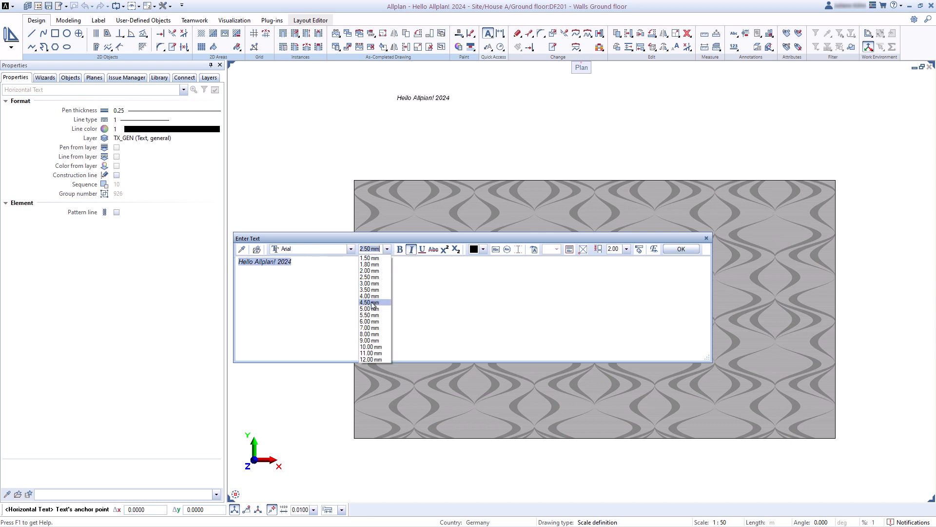
pyautogui.click(369, 303)
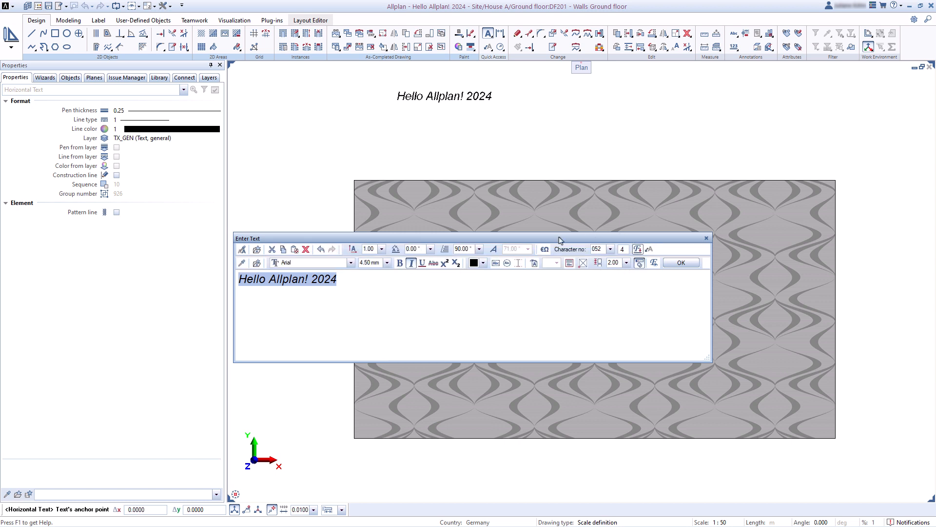
pyautogui.click(381, 249)
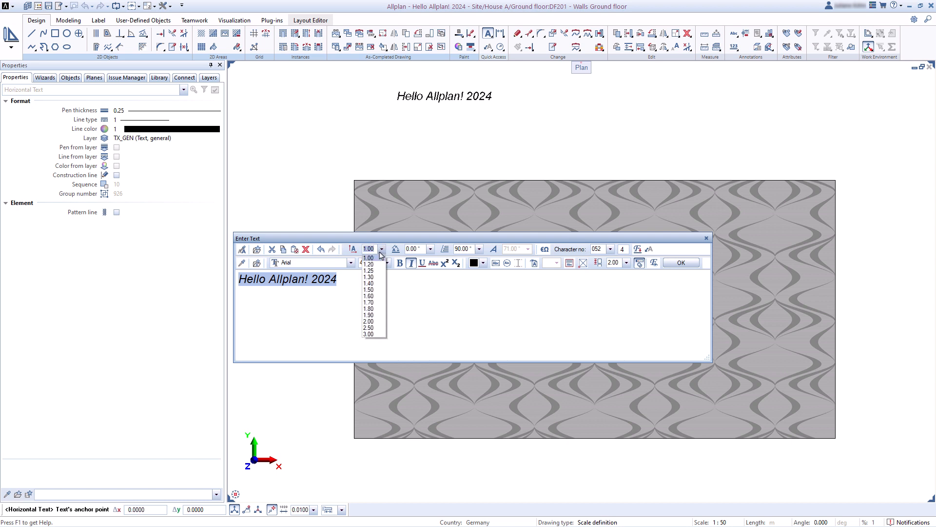
pyautogui.click(369, 320)
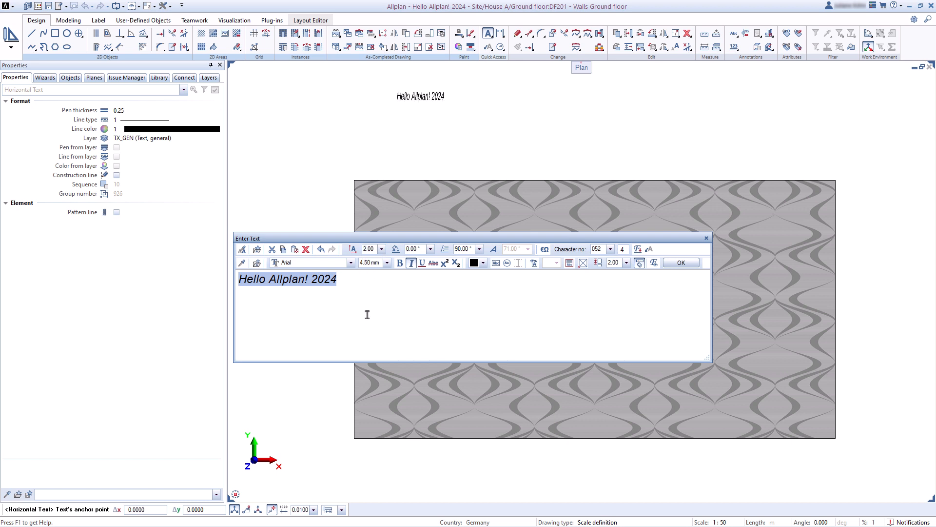
# Make the whole text bold and underlined, trying and reverting superscript on 2024.
pyautogui.click(381, 248)
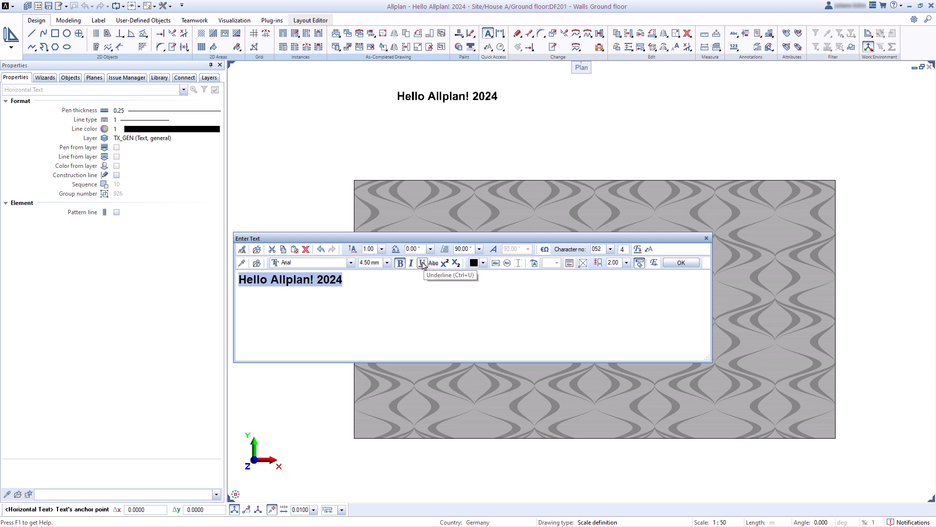
pyautogui.click(421, 262)
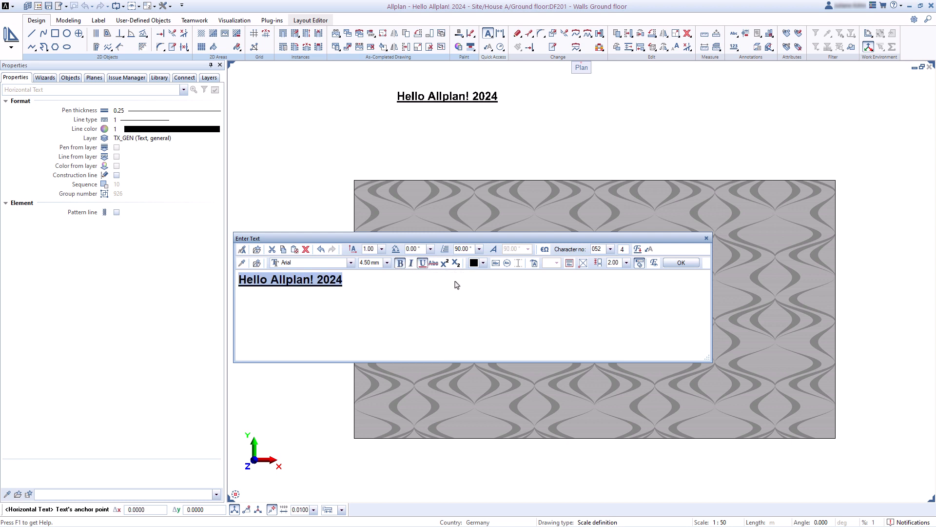
pyautogui.click(344, 280)
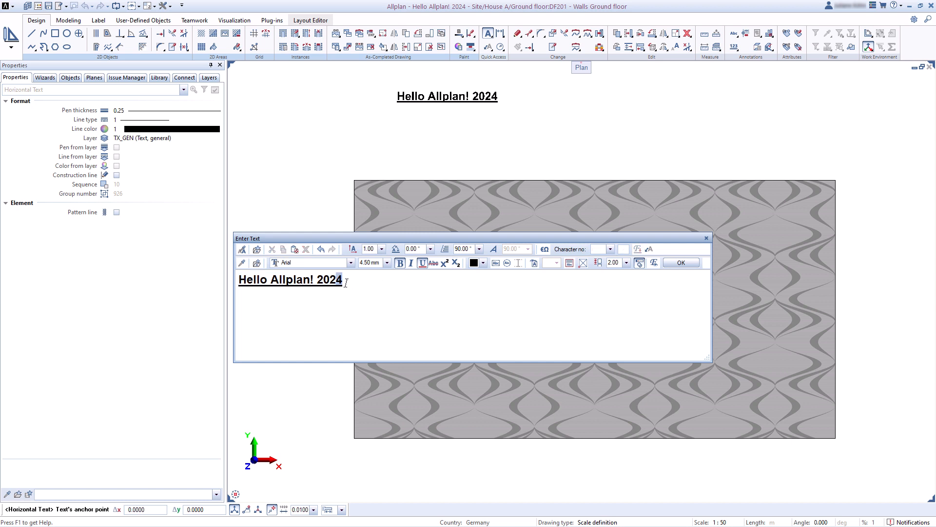
pyautogui.click(444, 262)
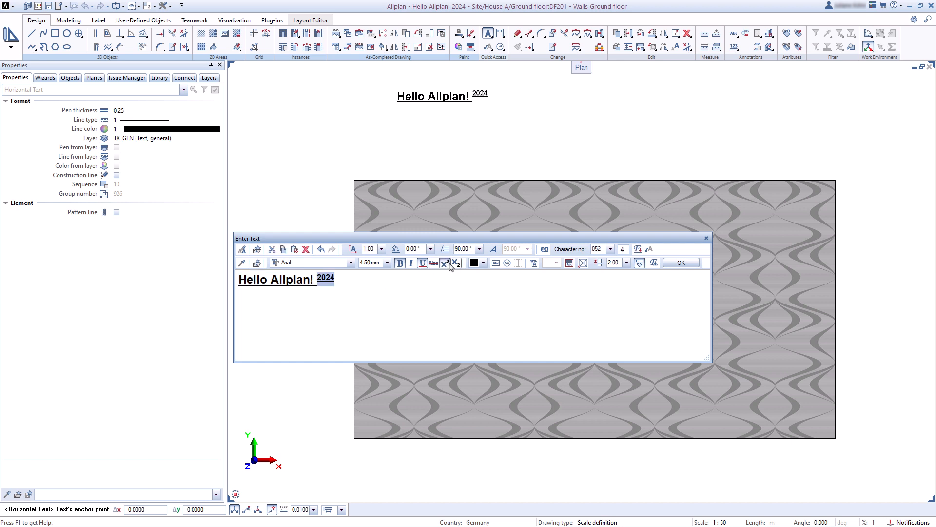
pyautogui.click(445, 262)
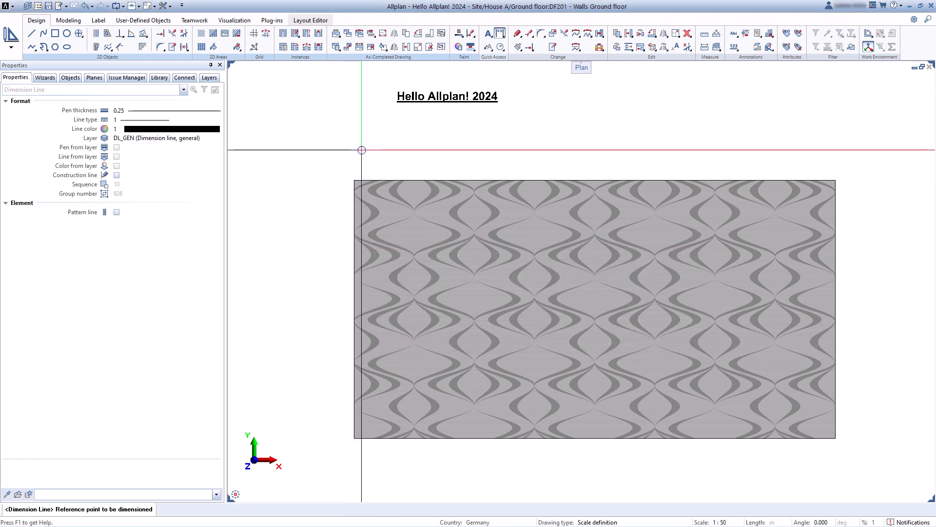
# Dimension the rectangle's top edge between its two corners (13.35).
pyautogui.click(819, 180)
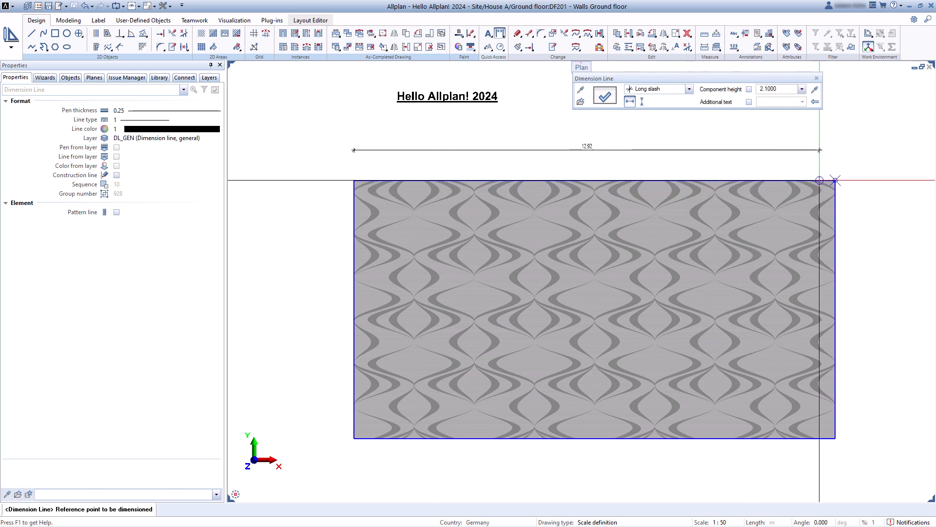
pyautogui.click(580, 89)
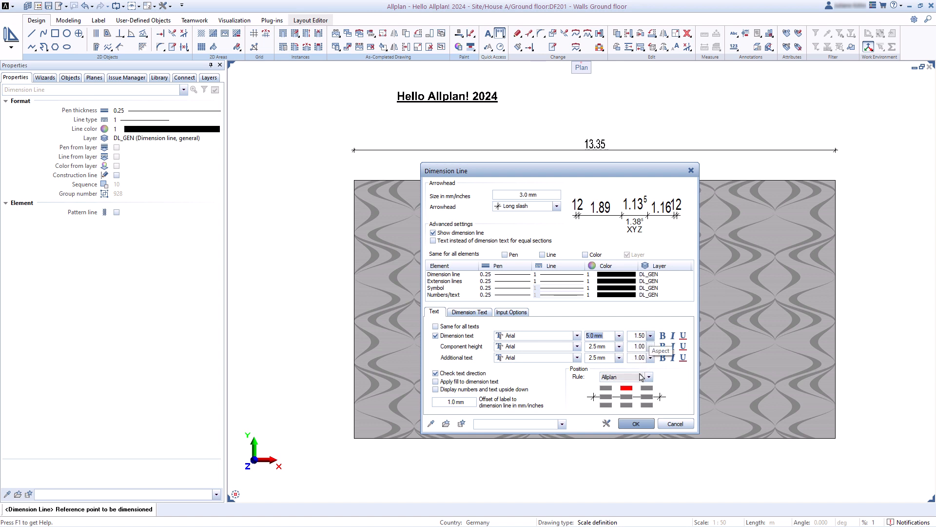
# Set the dimension line to 5.0 mm Circle arrowheads, keeping round-off at 5, and confirm.
pyautogui.click(627, 404)
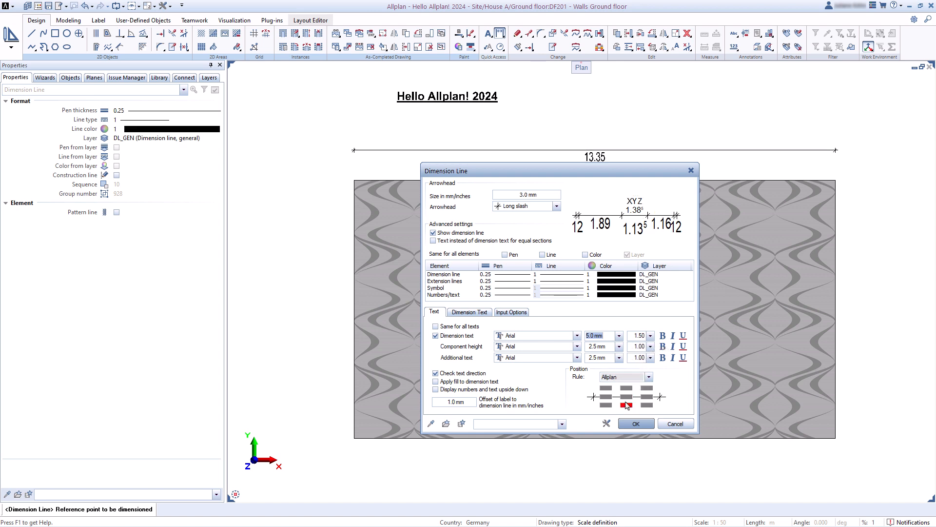
pyautogui.click(626, 389)
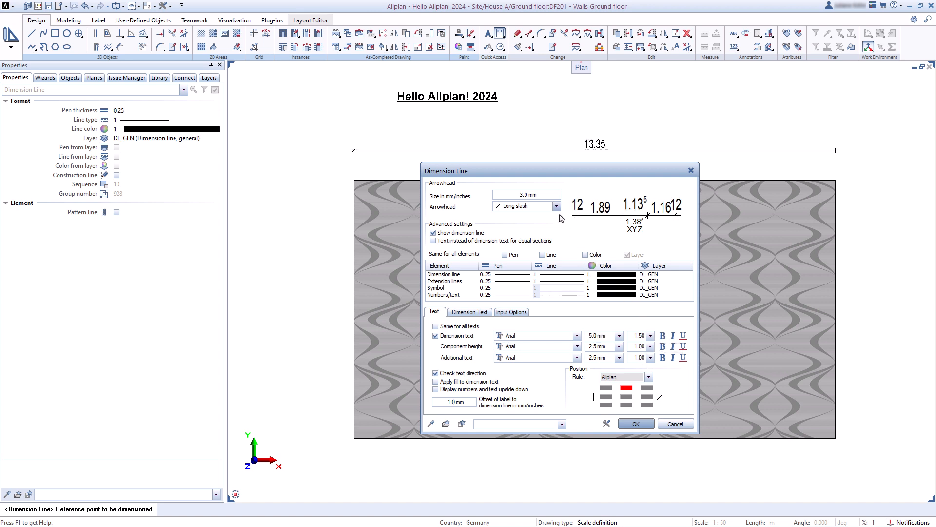
pyautogui.click(555, 206)
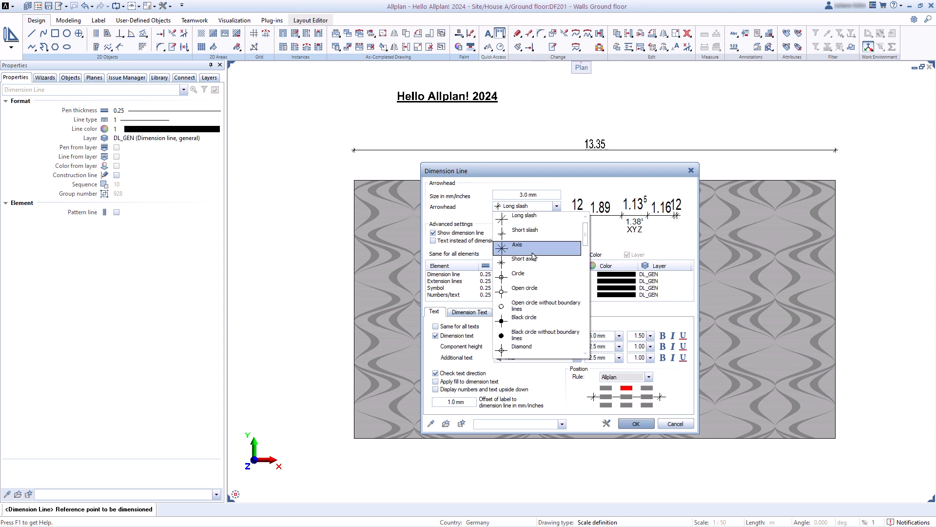
pyautogui.click(518, 273)
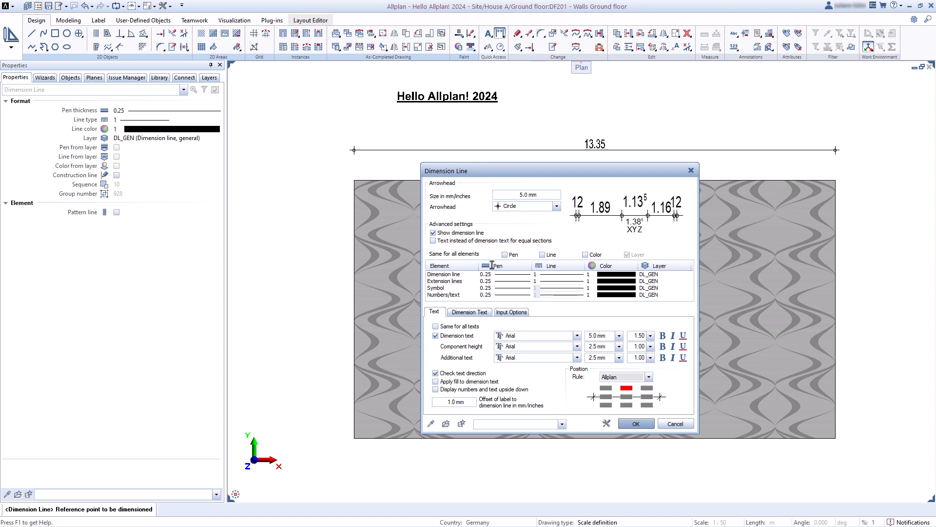
pyautogui.click(469, 311)
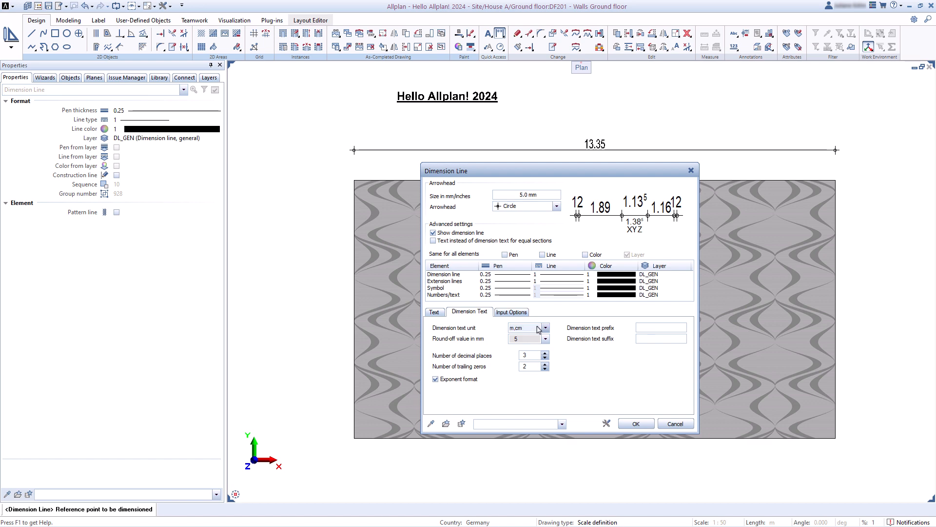
pyautogui.click(544, 339)
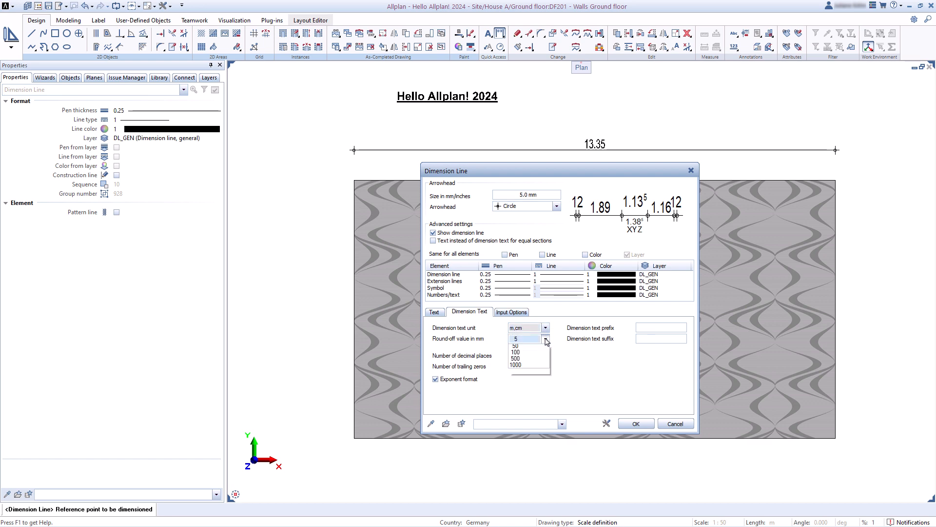
pyautogui.click(515, 338)
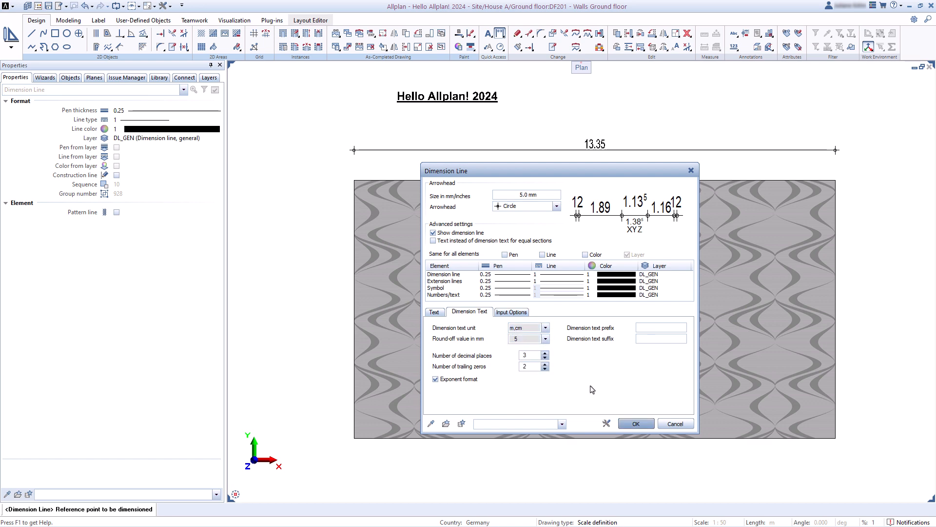
pyautogui.click(635, 423)
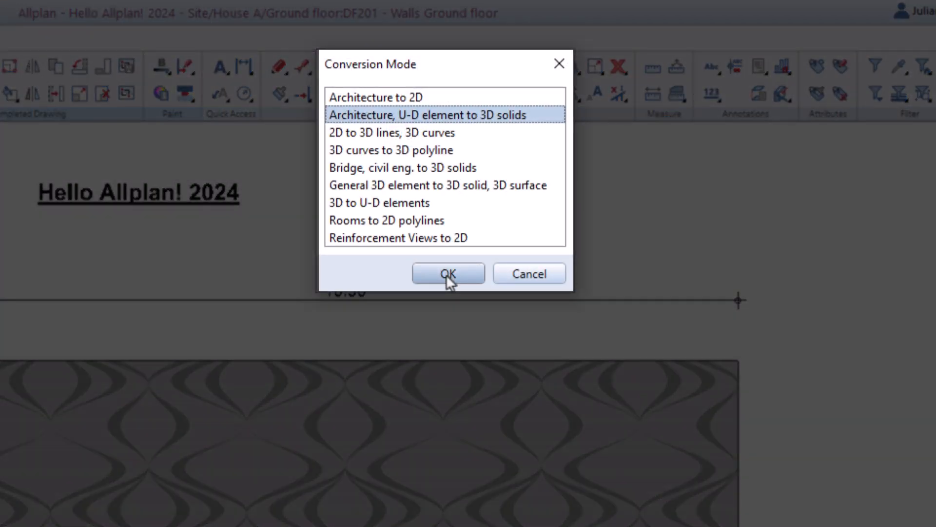
# Confirm the conversion mode and launch the Allplan Connect website from the Connect palette.
pyautogui.click(448, 273)
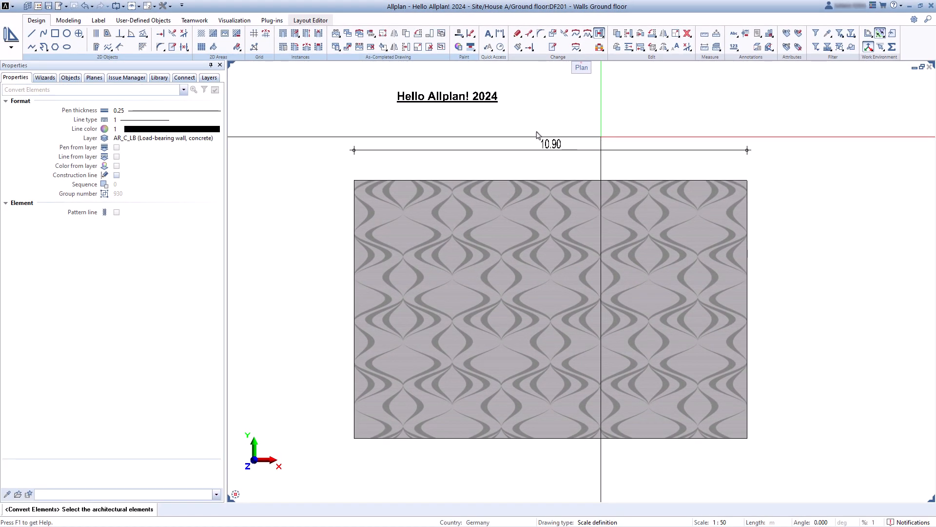
pyautogui.click(184, 77)
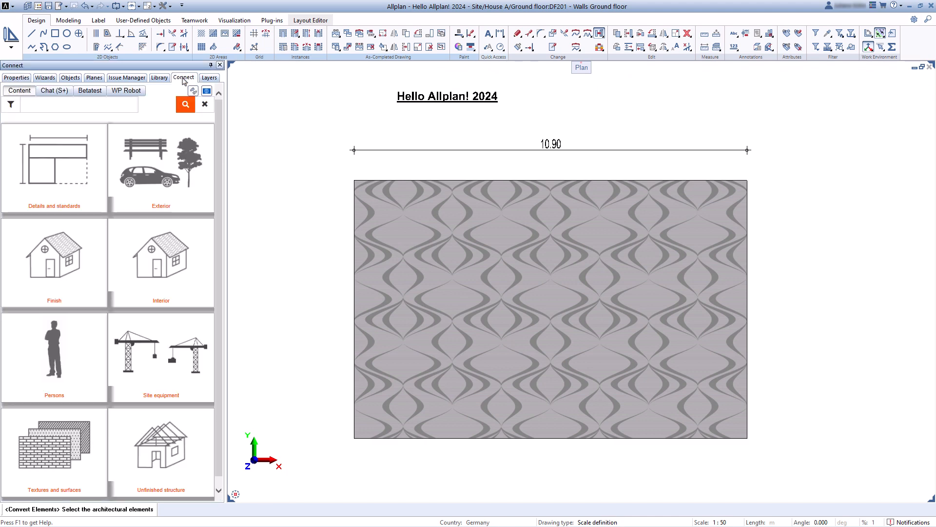
pyautogui.click(398, 126)
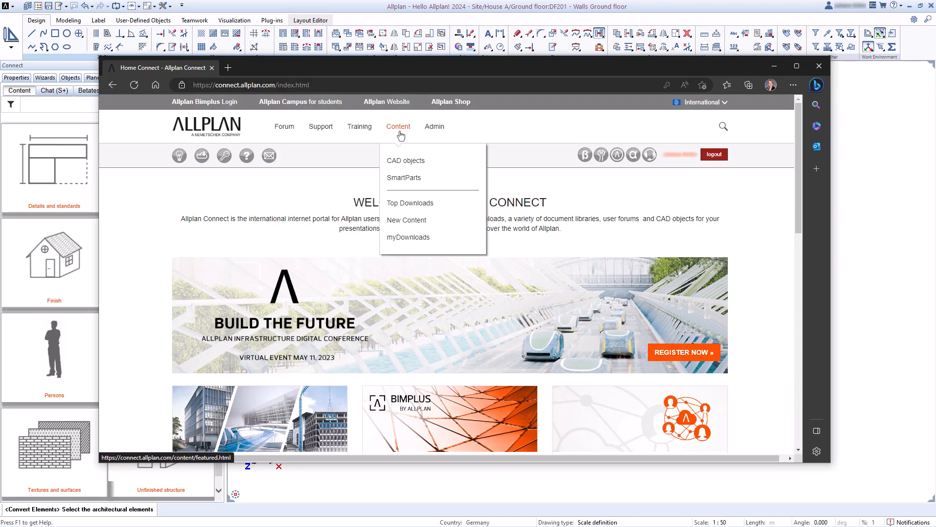
# Browse CAD objects > Details and standards to the Loggias, bay windows, balconies entry.
pyautogui.click(405, 160)
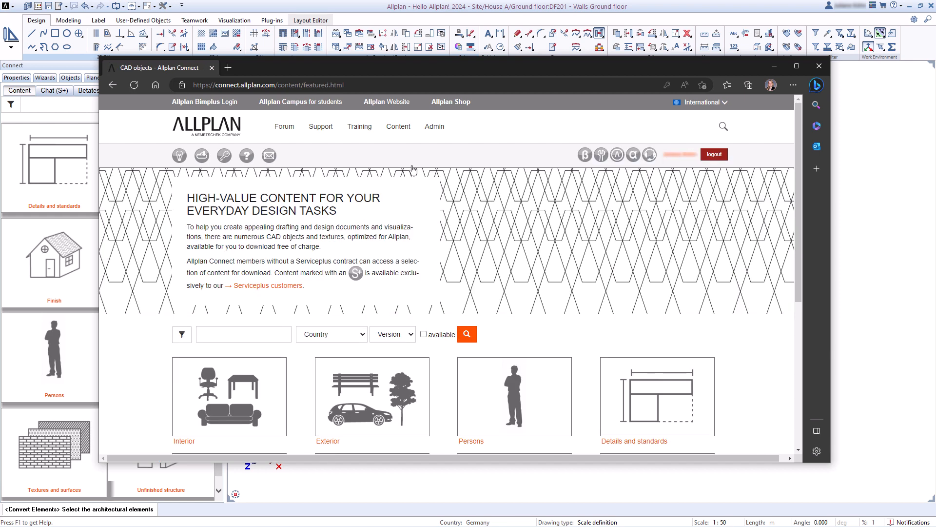
pyautogui.scroll(-3)
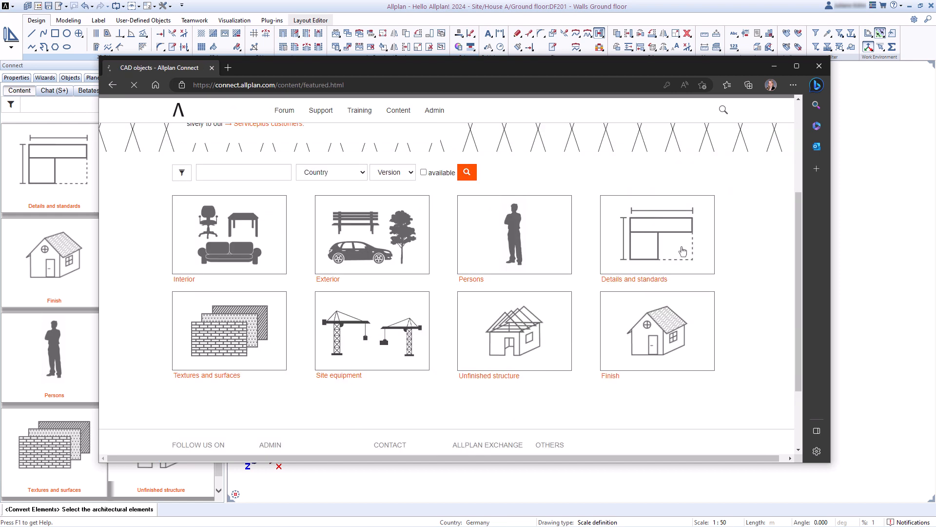
pyautogui.click(398, 110)
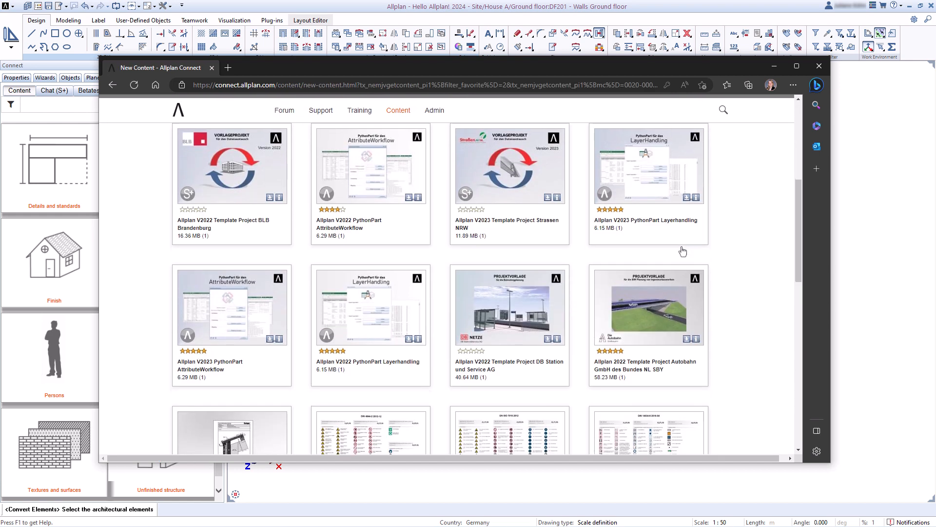
pyautogui.scroll(-3)
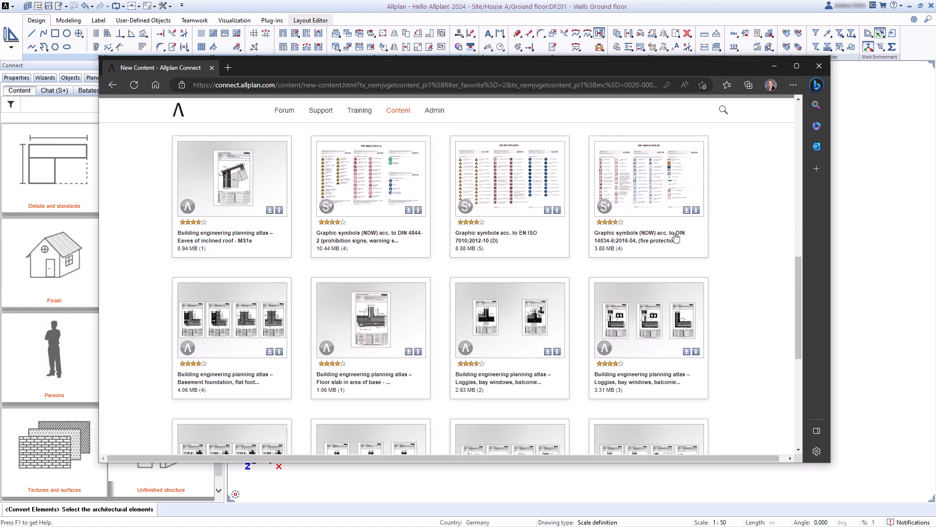
pyautogui.click(509, 320)
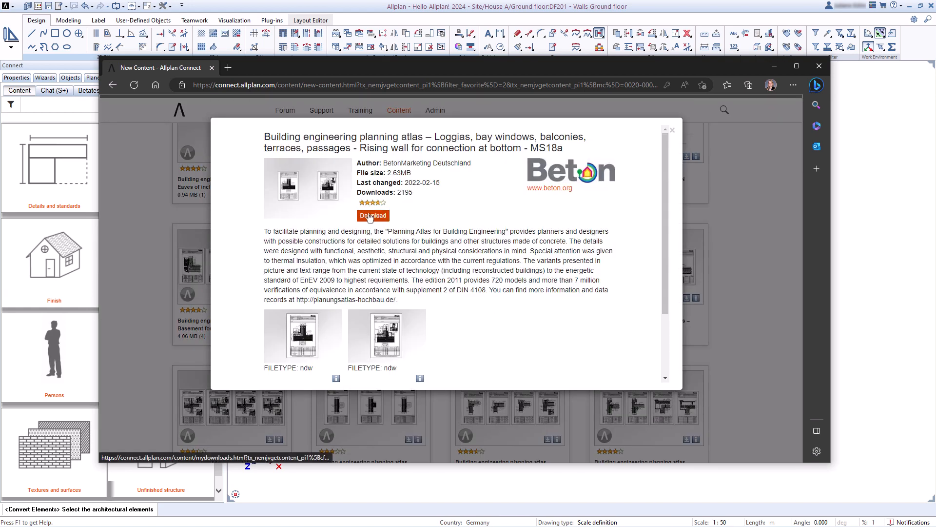
# Download the Beton detail drawing and open its .ndw file in Allplan.
pyautogui.click(372, 215)
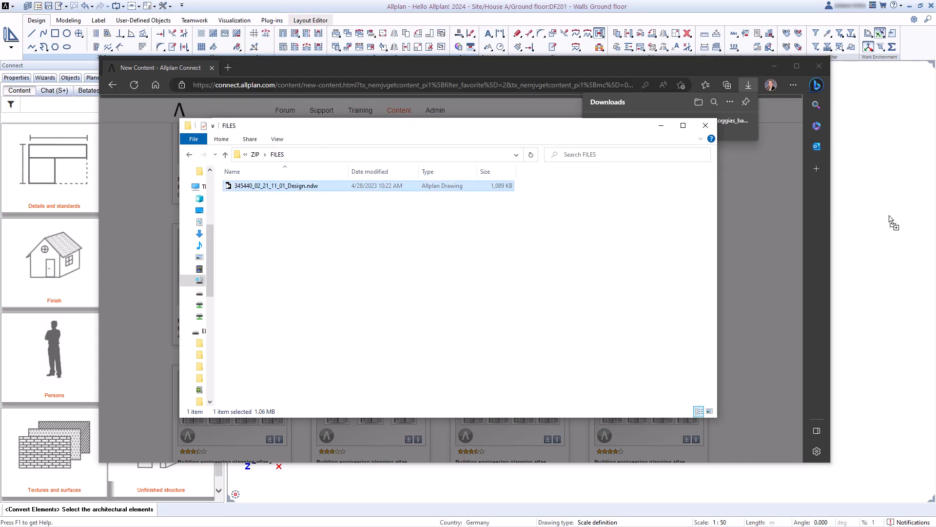
pyautogui.doubleClick(275, 185)
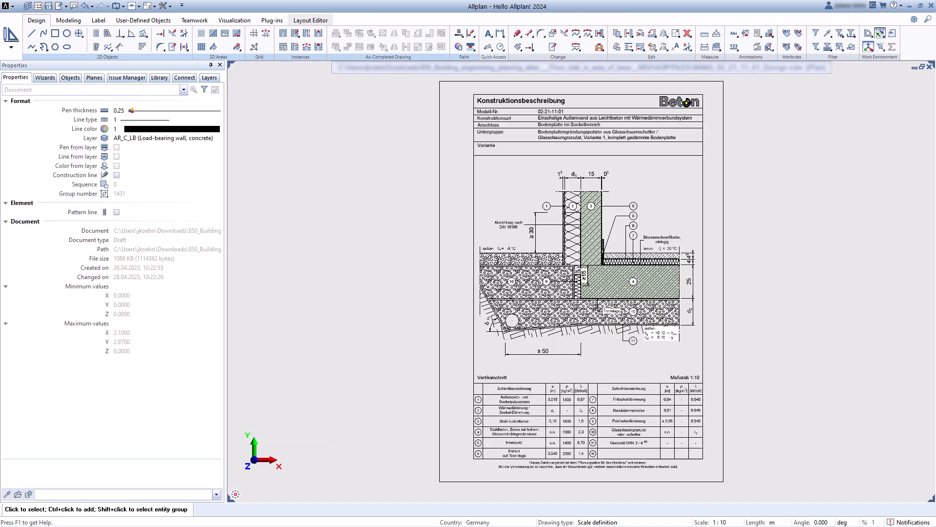